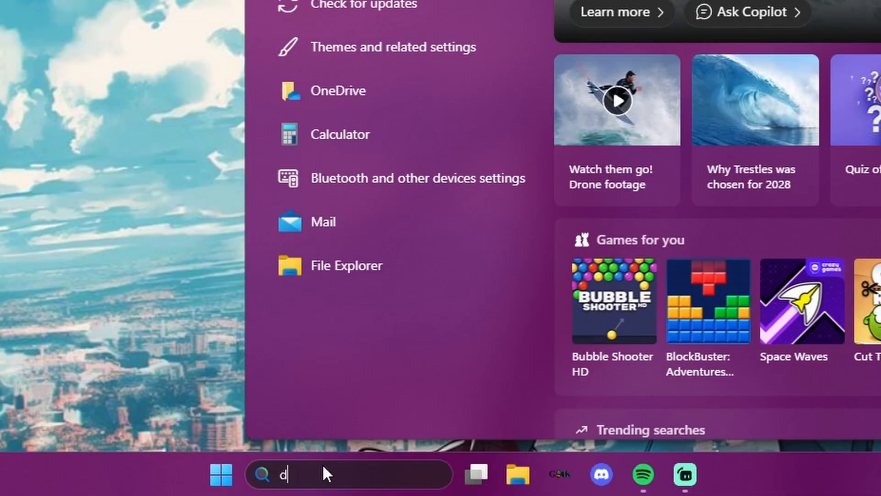
Launch an automatic driver search for the Intel Wi-Fi 6 AX200 adapter from Device Manager
type("evice manager")
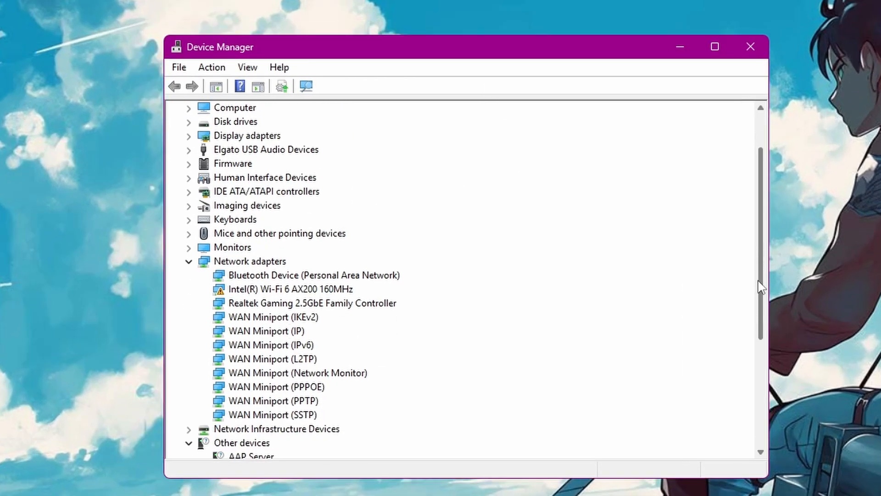
scroll("down", 3)
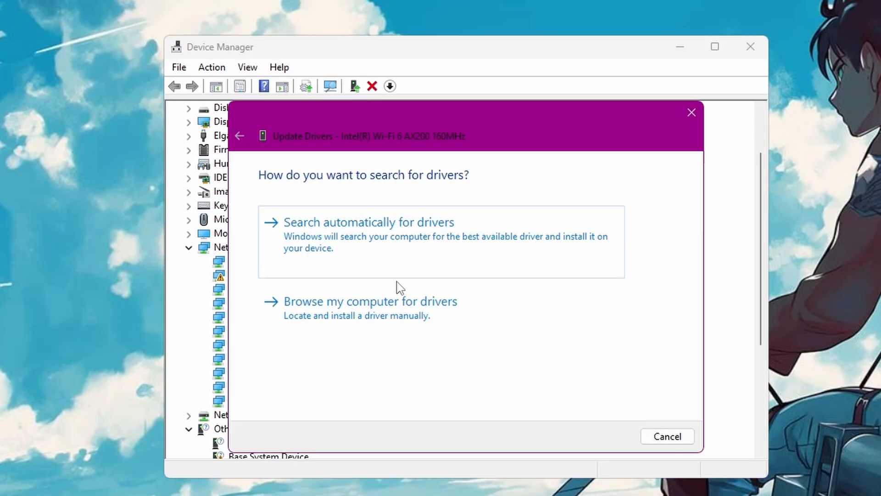
left_click(369, 221)
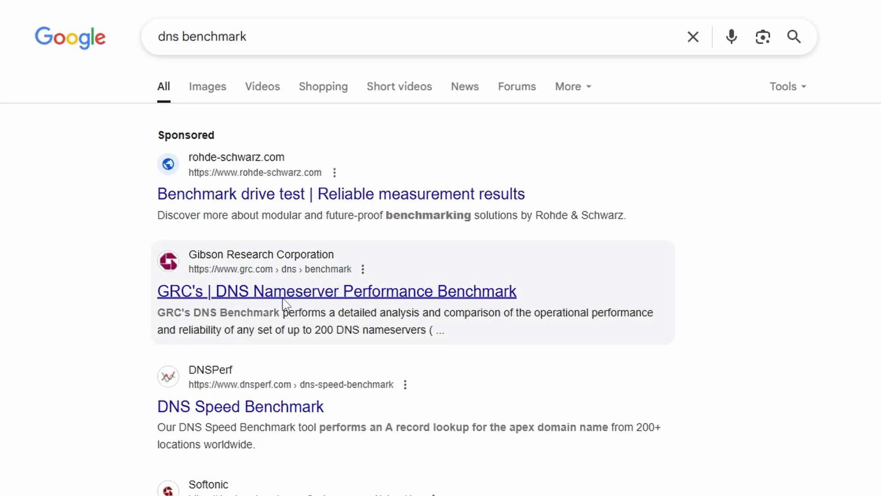
Get GRC's DNSBench (169 KB) from its official download link
left_click(336, 291)
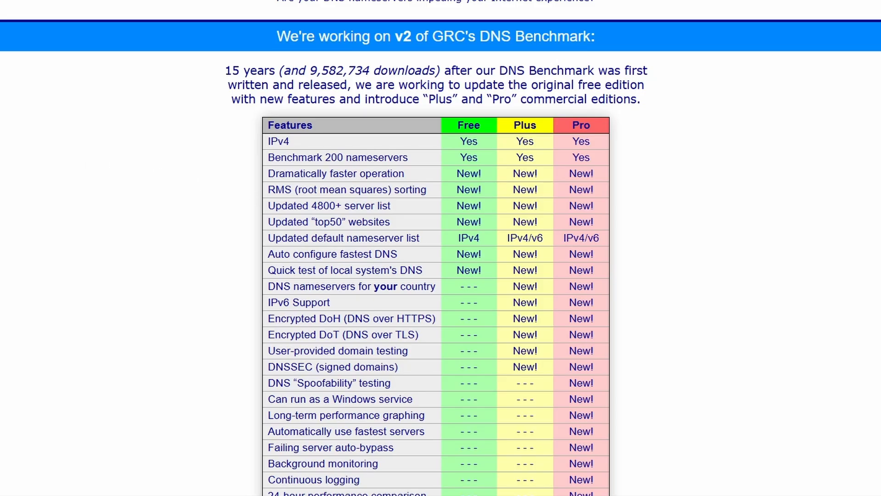
scroll("down", 3)
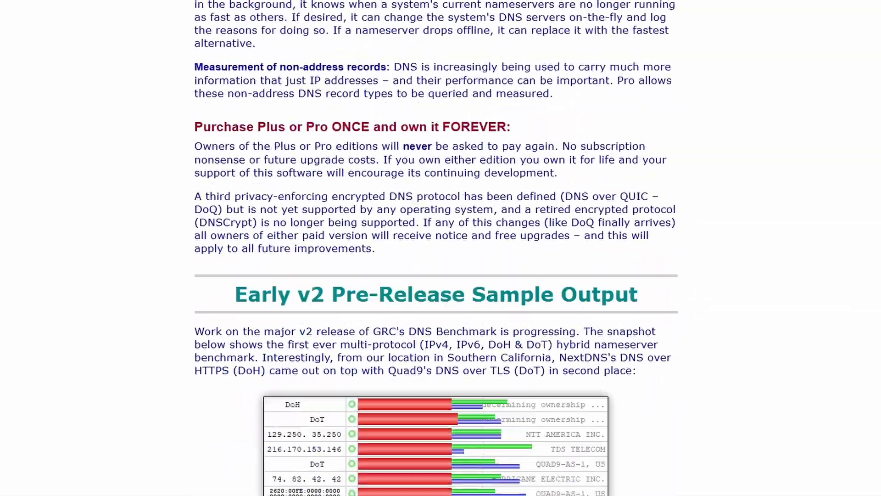
scroll("down", 3)
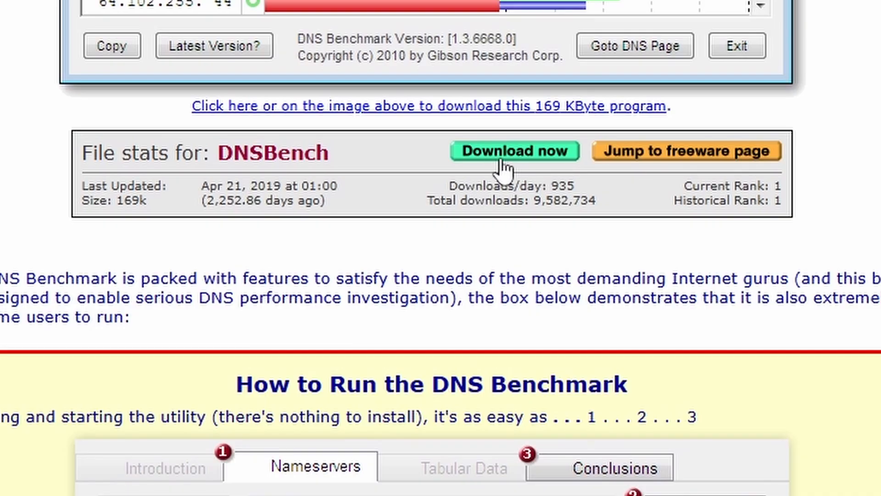
left_click(513, 150)
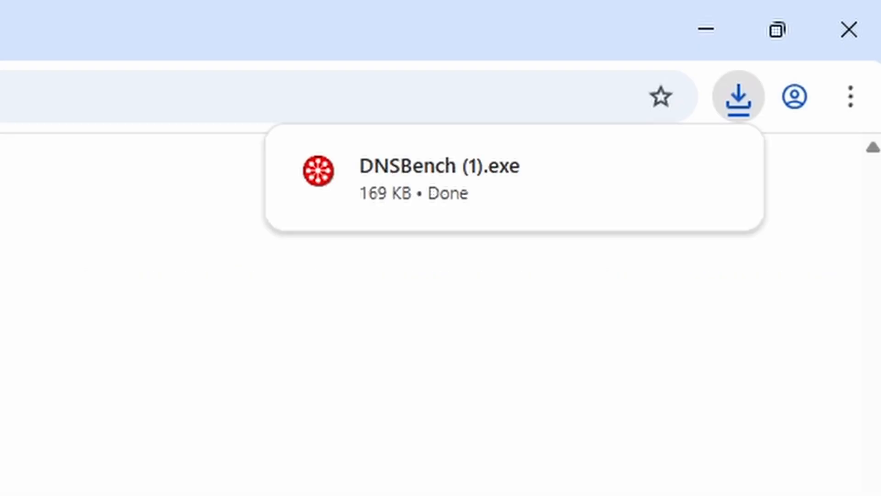
mouse_move(460, 233)
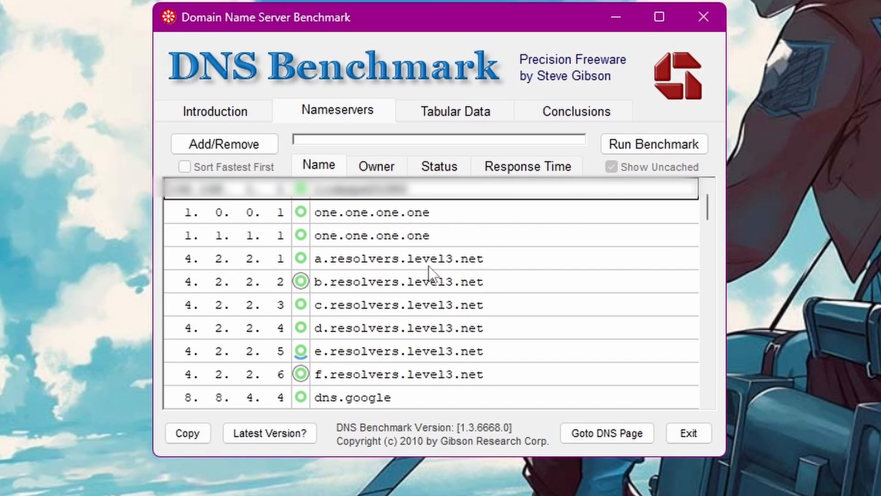
Run the benchmark on the Nameservers tab list
left_click(654, 143)
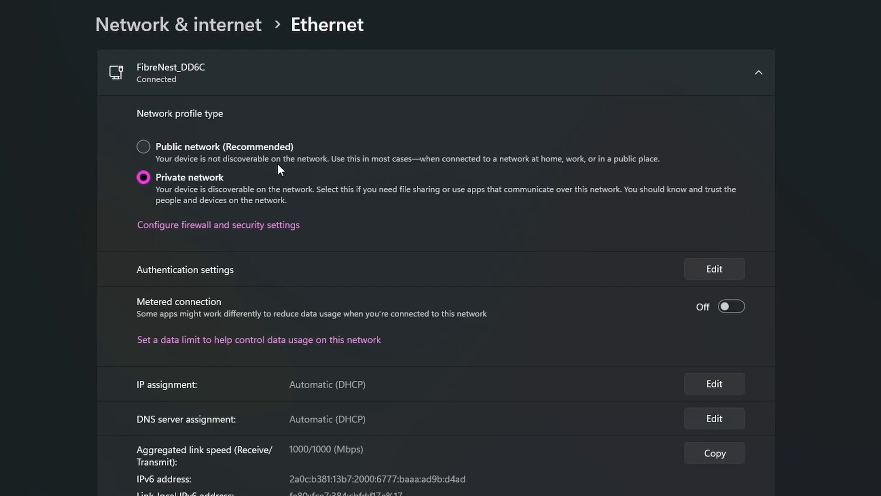
Assign 4.2.2.4 as the Ethernet connection's manual IPv4 preferred DNS server
left_click(713, 418)
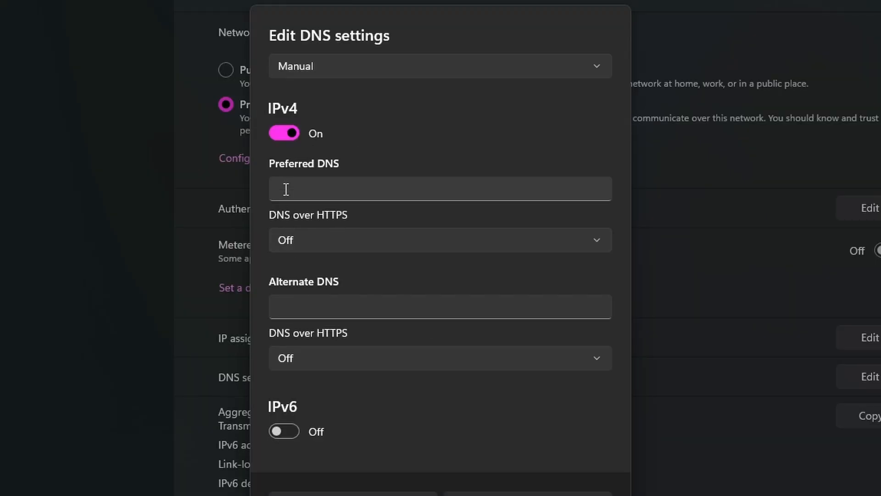
mouse_move(344, 219)
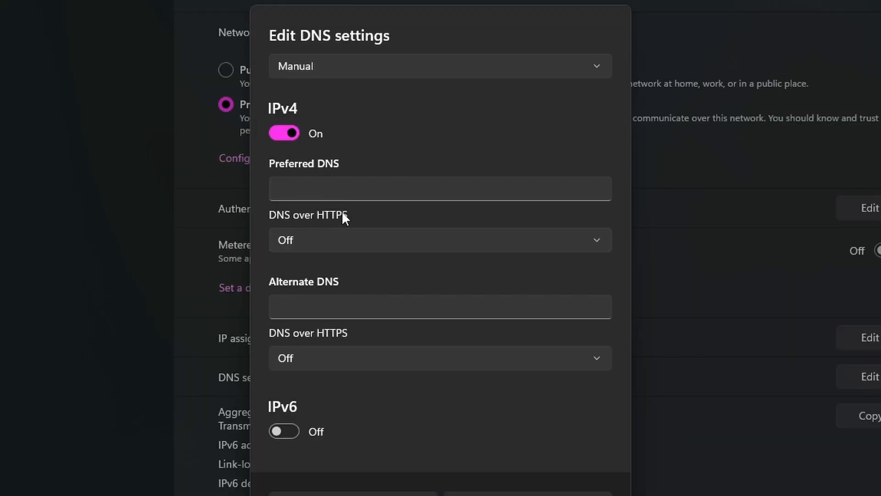
type("4.2.2.4")
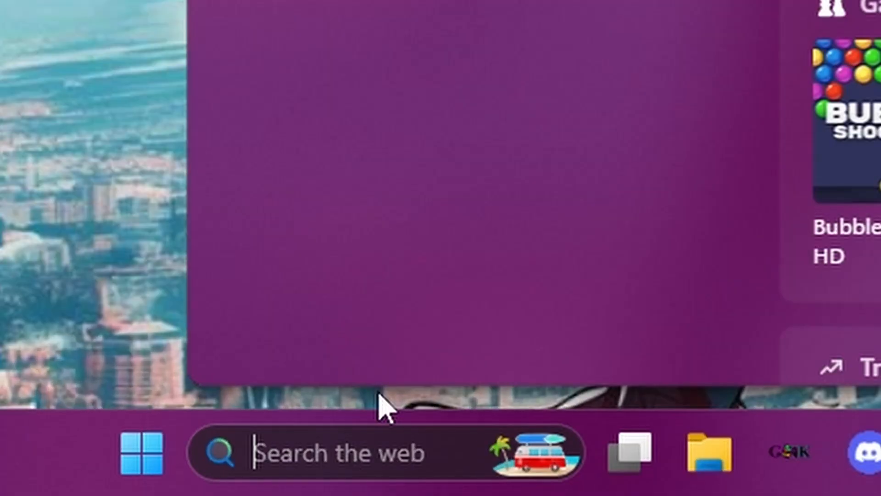
Run ipconfig /flushdns in an administrator Command Prompt
type("command prompt")
type("ipconf")
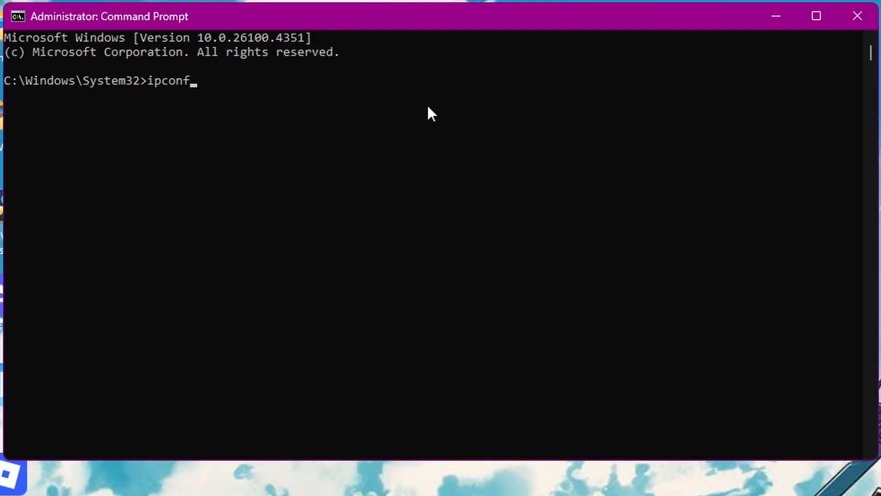
type("ig /flushdns")
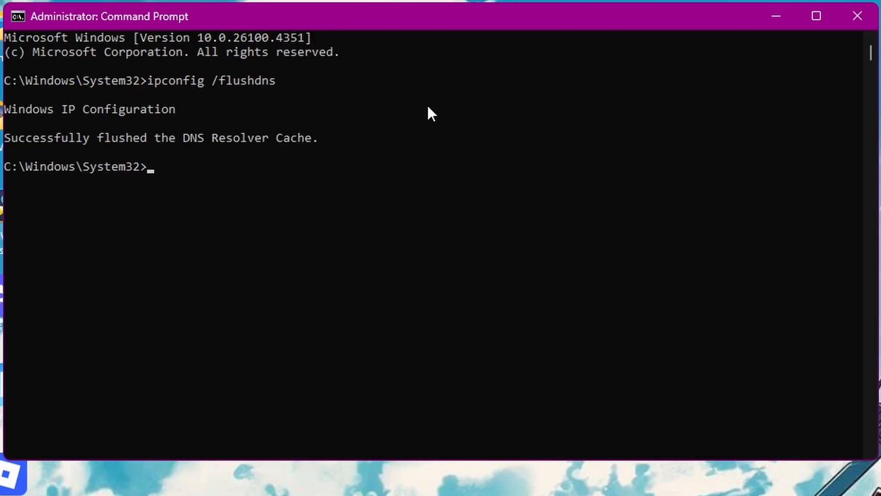
mouse_move(377, 212)
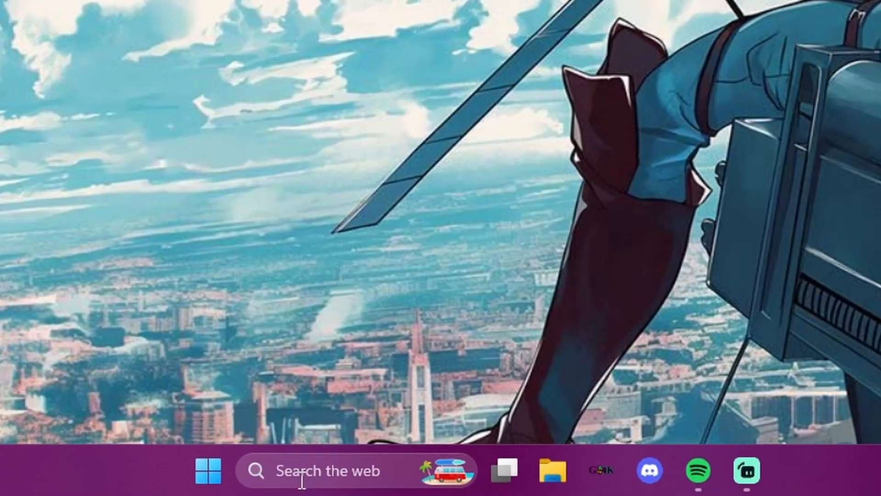
Navigate %localappdata%\EpicGamesLauncher\Saved\Config\Windows and open the Engine file
type("%localap")
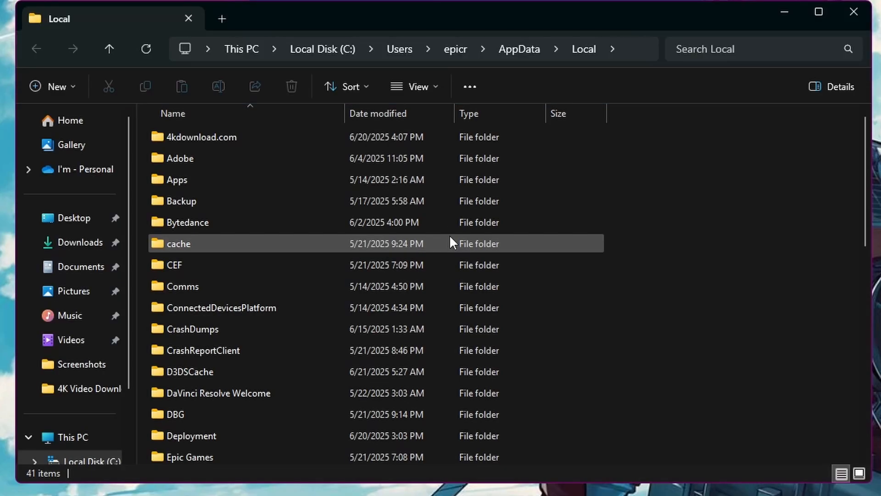
scroll("down", 3)
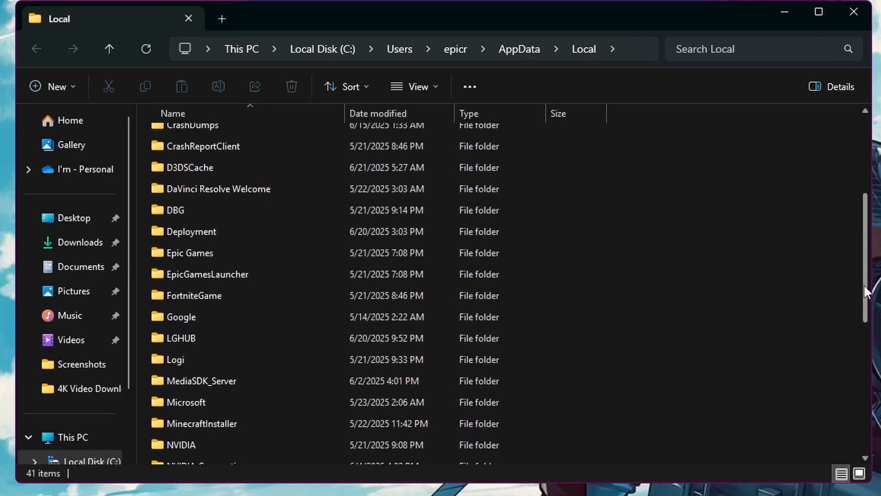
double_click(207, 273)
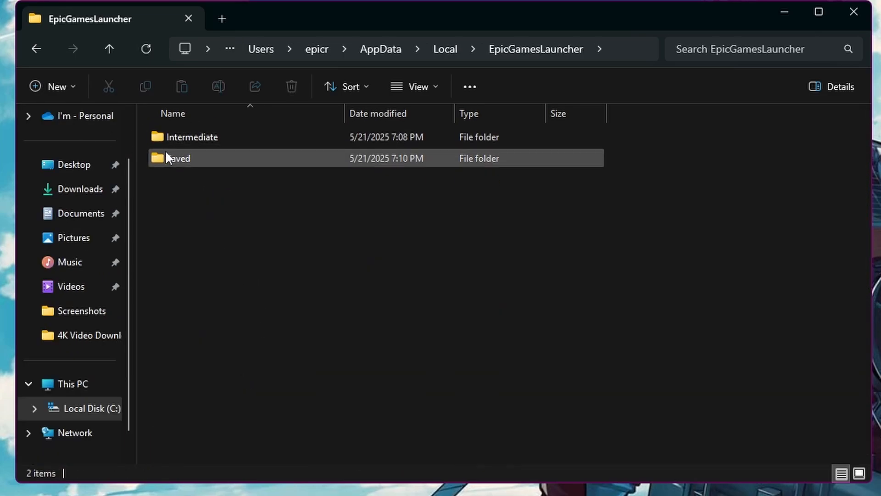
double_click(179, 158)
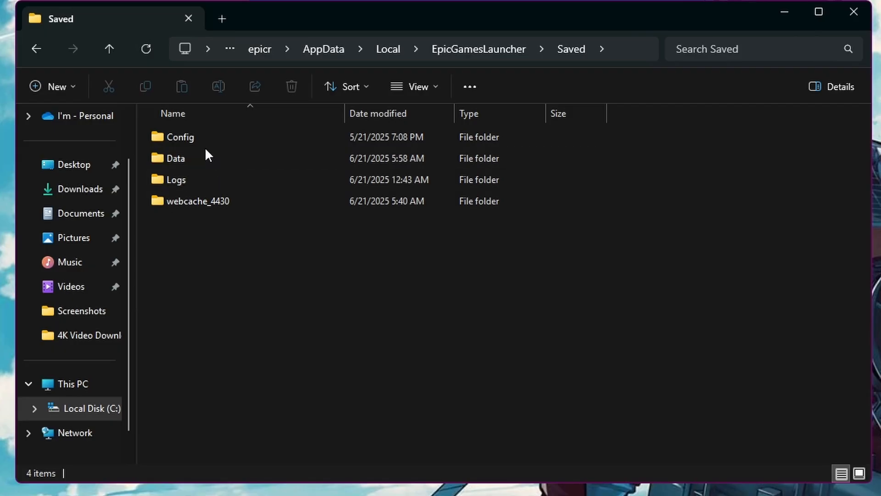
double_click(180, 136)
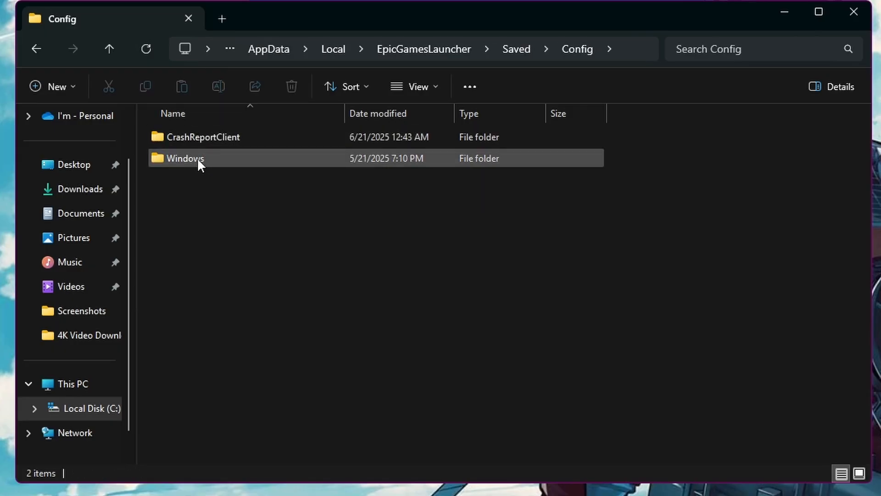
double_click(184, 157)
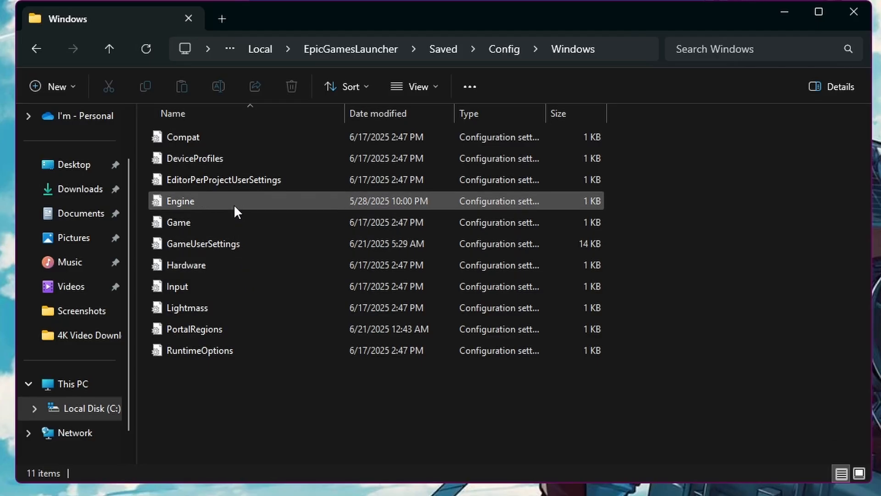
double_click(180, 200)
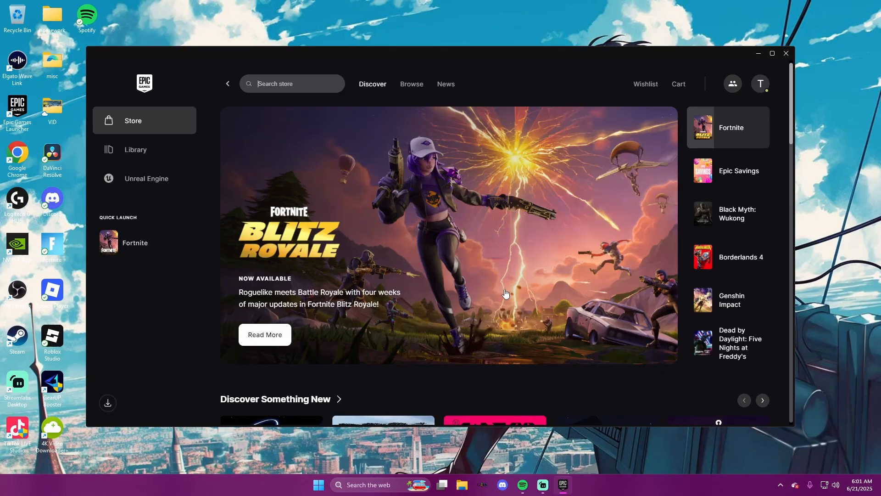
Untick Show Free Game Notifications in launcher settings, then show the Library with Fortnite
left_click(760, 83)
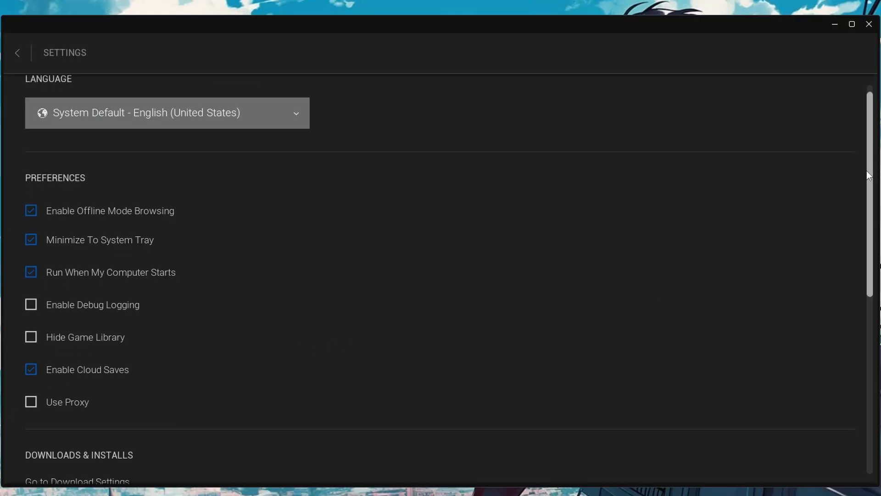
scroll("down", 3)
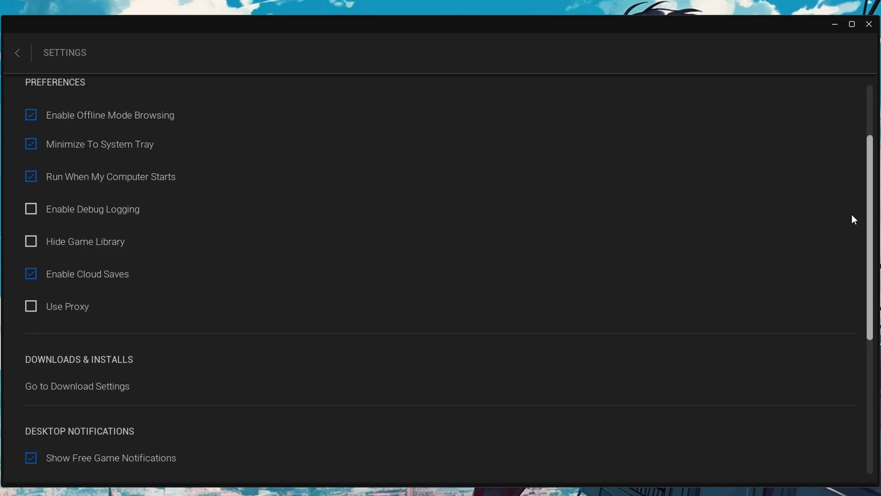
scroll("down", 3)
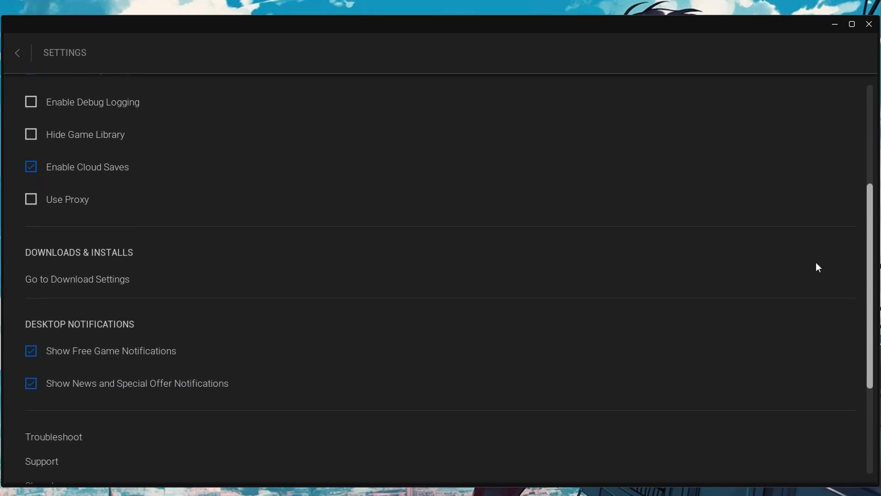
scroll("down", 3)
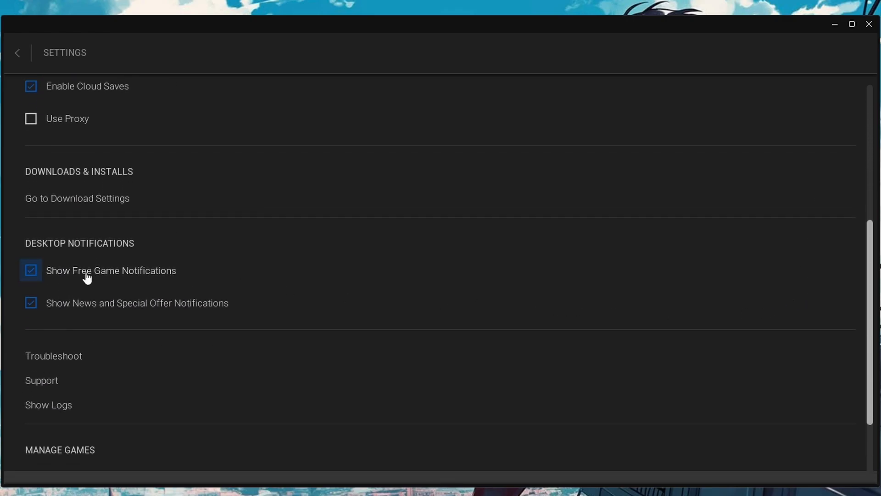
left_click(30, 270)
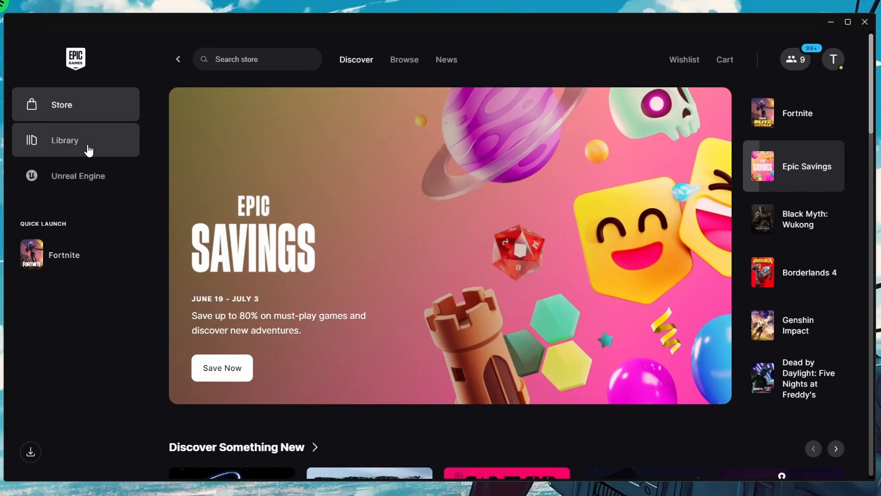
left_click(64, 140)
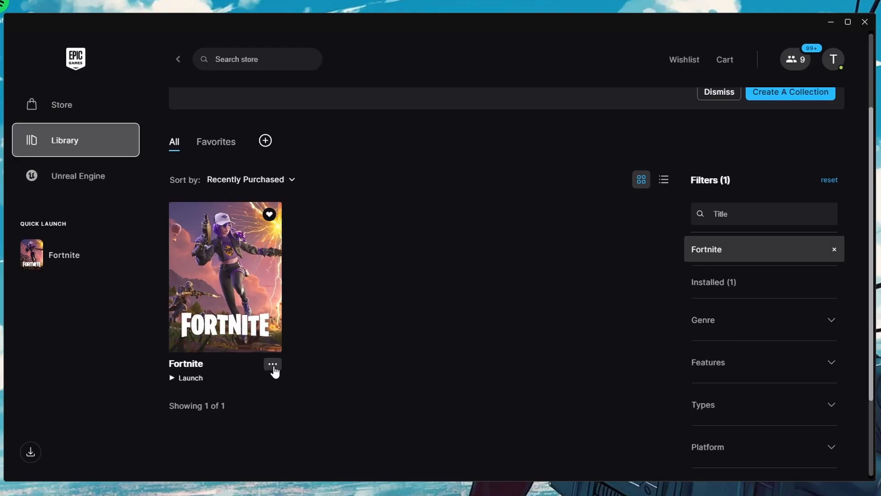
Uncheck High Resolution Textures in Fortnite's install options and apply
left_click(272, 363)
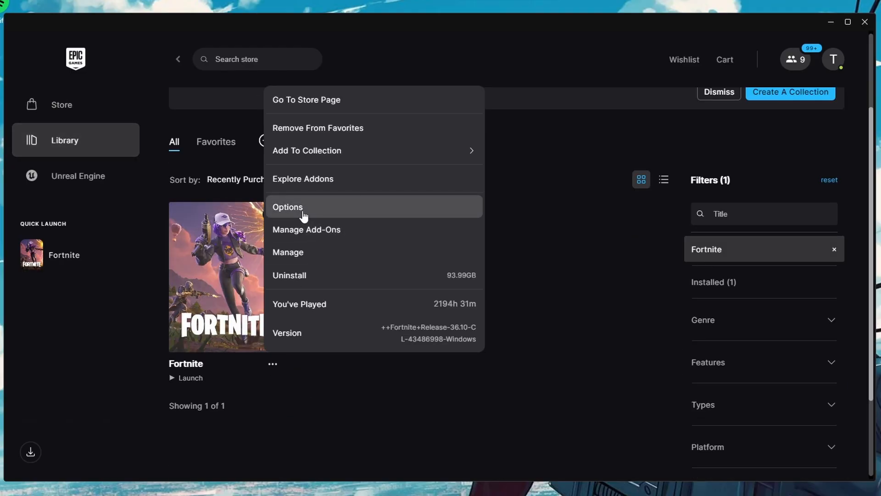
left_click(287, 207)
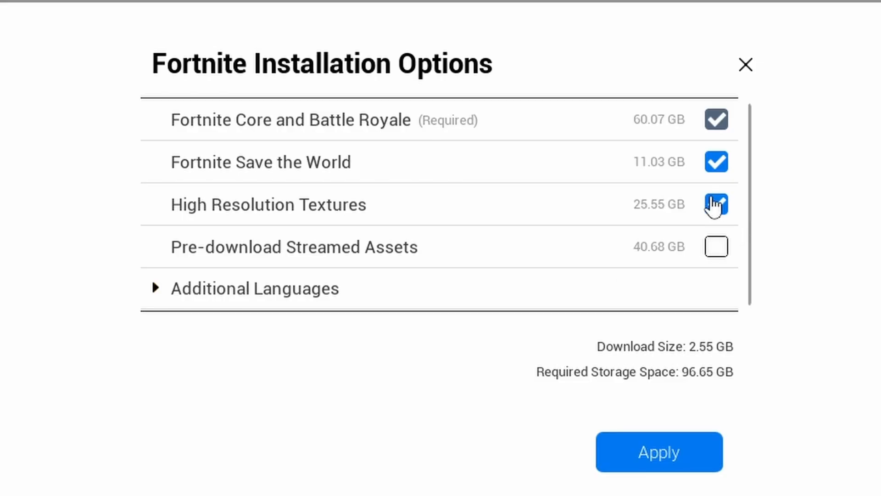
left_click(716, 204)
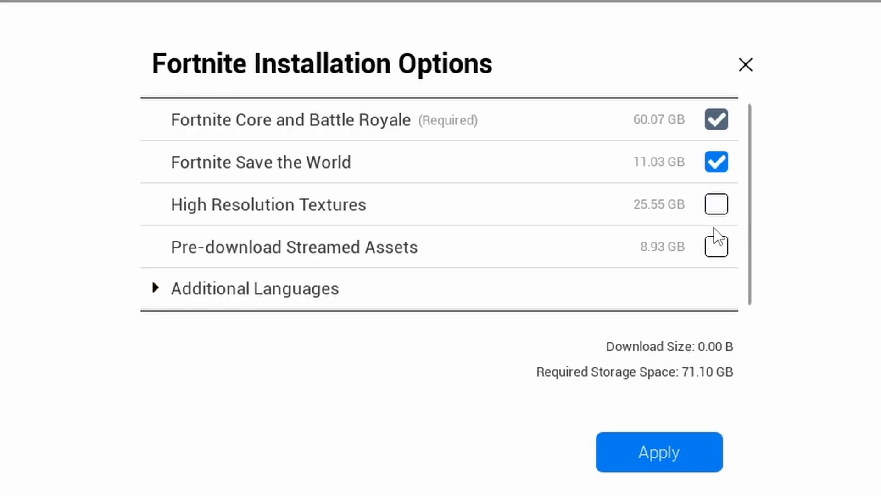
left_click(658, 451)
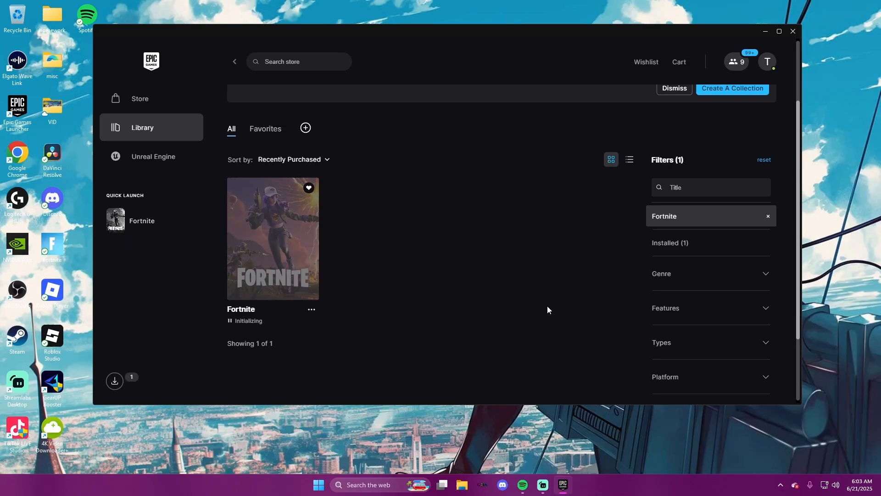
Start Verify Files from Fortnite's Manage panel
left_click(311, 308)
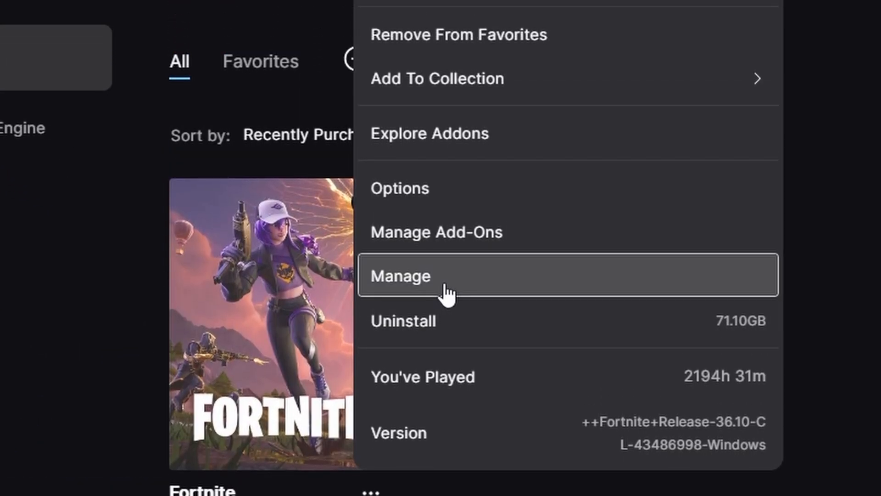
left_click(399, 276)
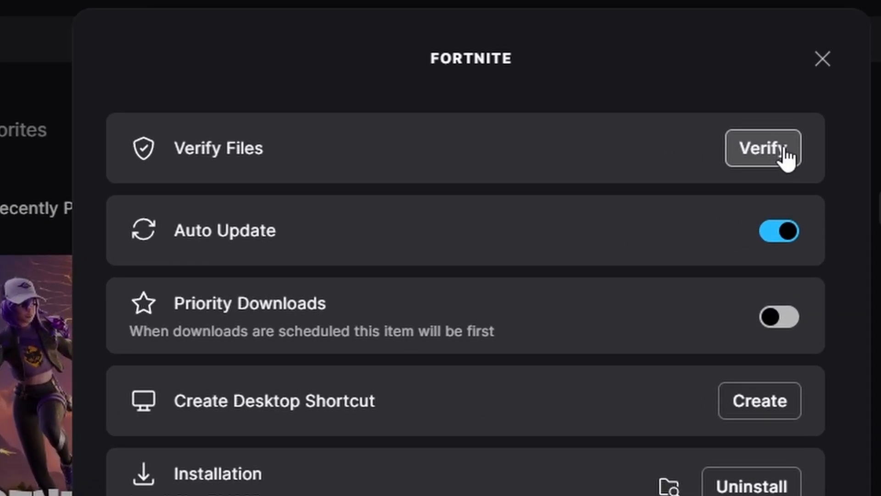
left_click(822, 58)
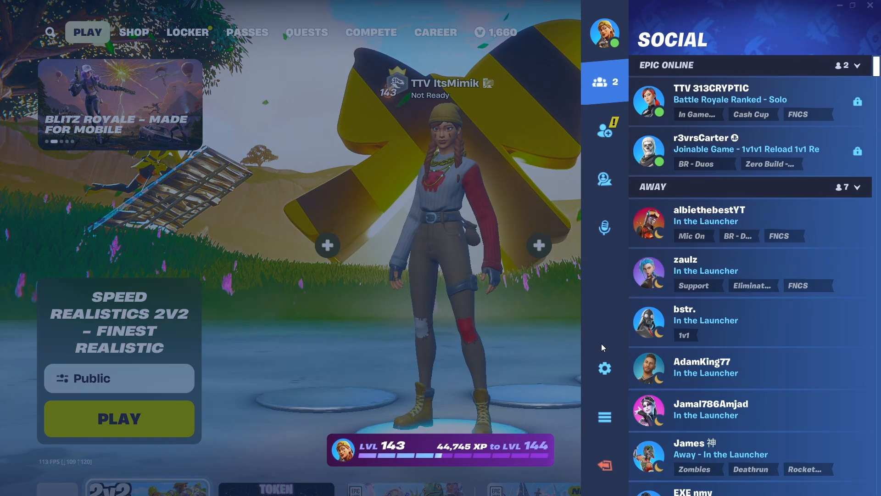
Cycle Rendering Mode through Performance and back to DirectX 11 in video settings
left_click(603, 368)
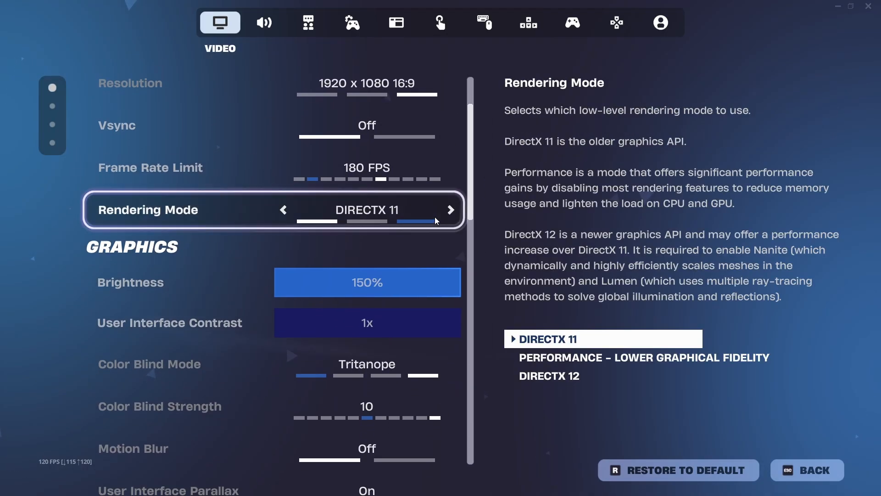
left_click(450, 209)
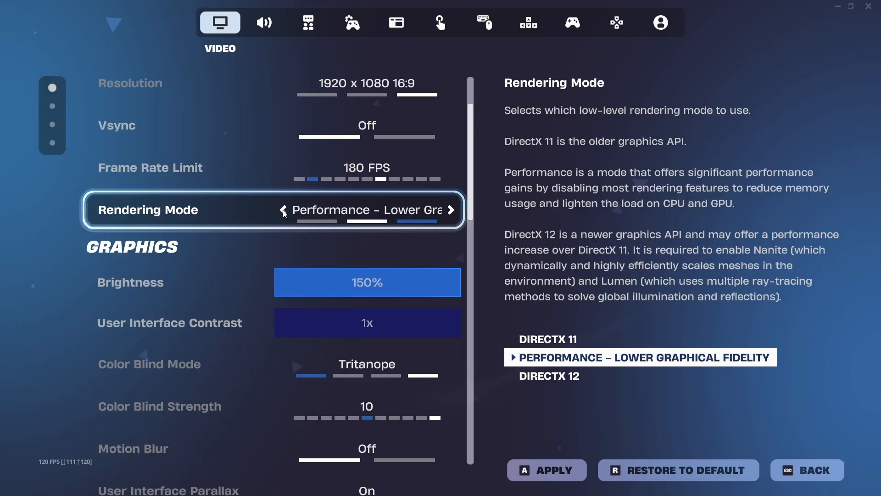
left_click(283, 210)
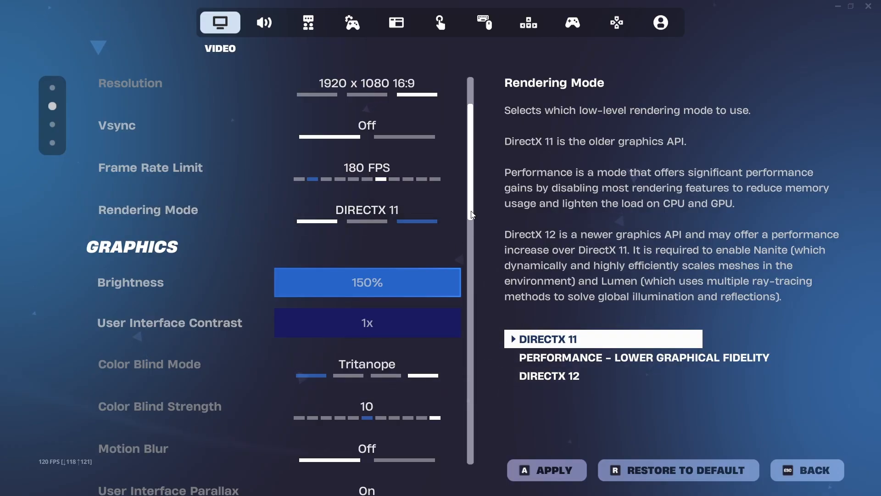
scroll("down", 3)
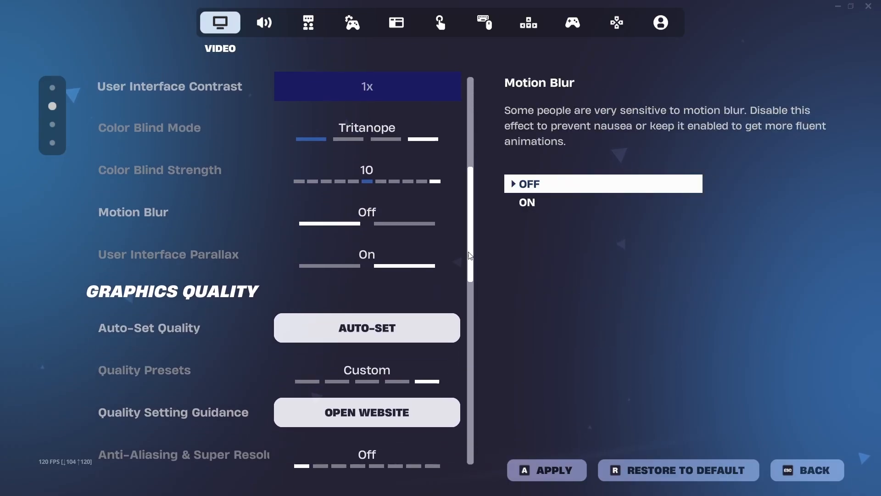
scroll("down", 3)
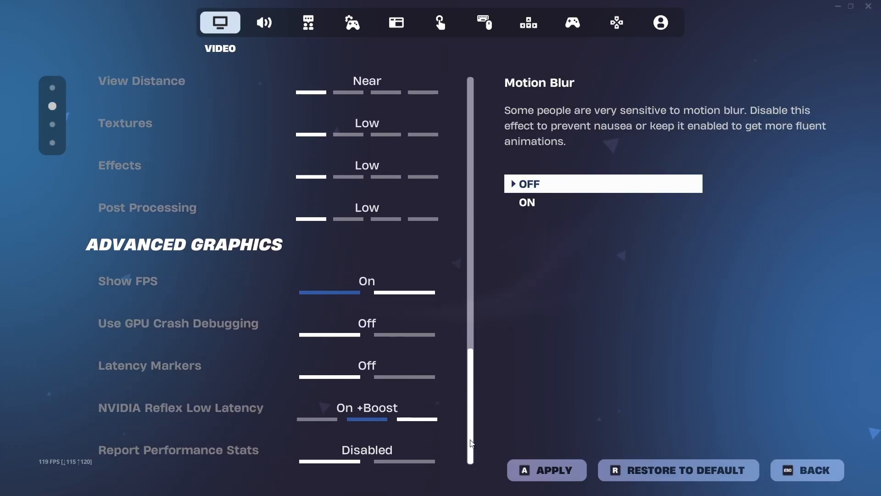
Review Advanced Graphics options: Latency Markers, Show FPS, GPU Crash Debugging
left_click(178, 450)
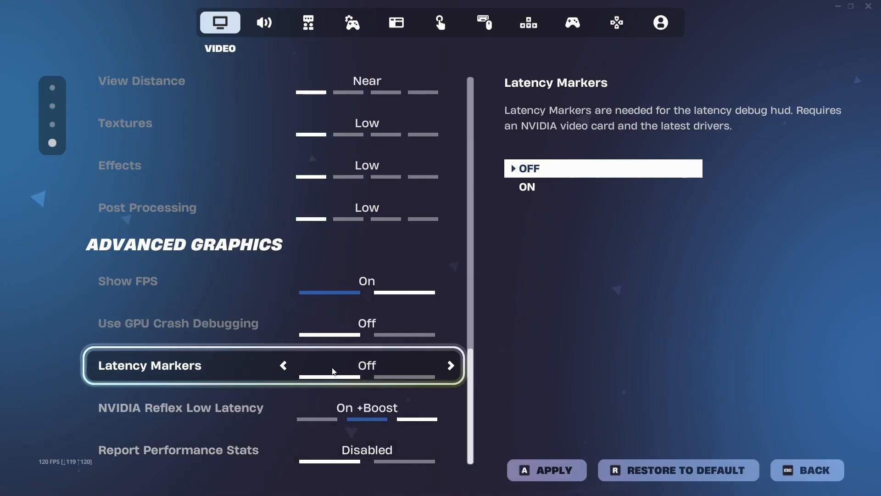
key("up")
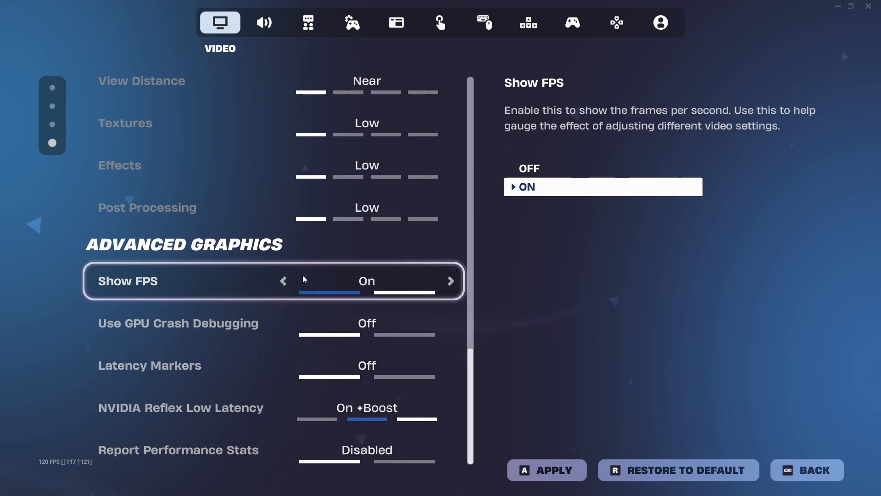
key("down")
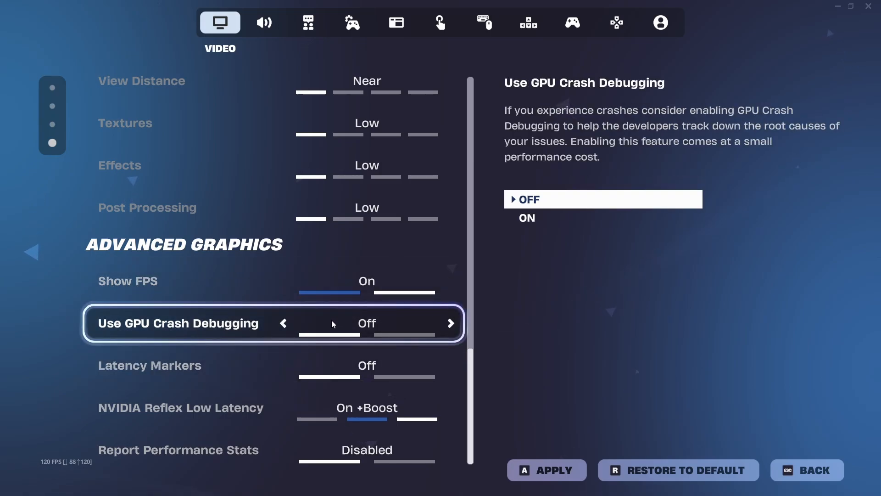
left_click(264, 22)
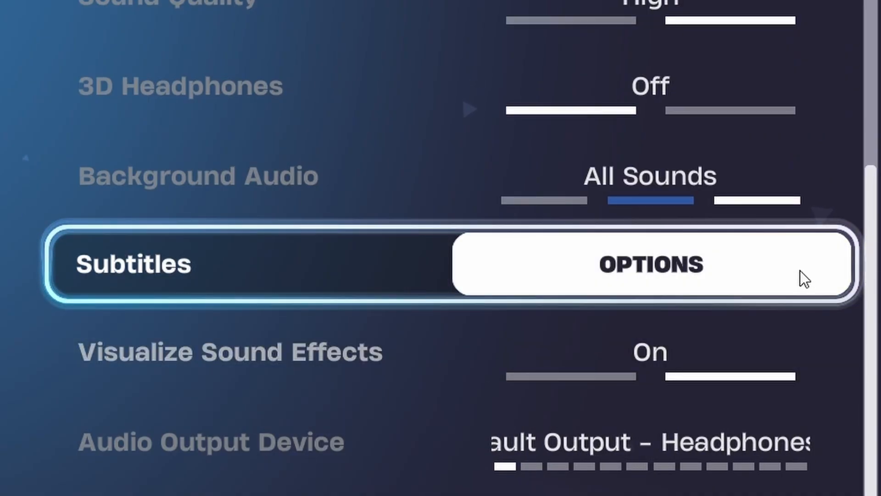
Set Subtitles to Off and decline the Restart Needed prompt, then move to the Game settings
left_click(650, 265)
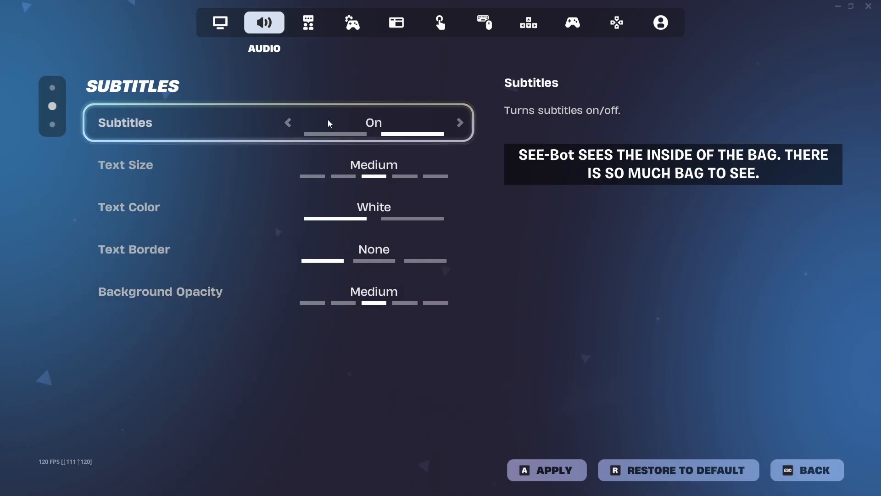
left_click(545, 470)
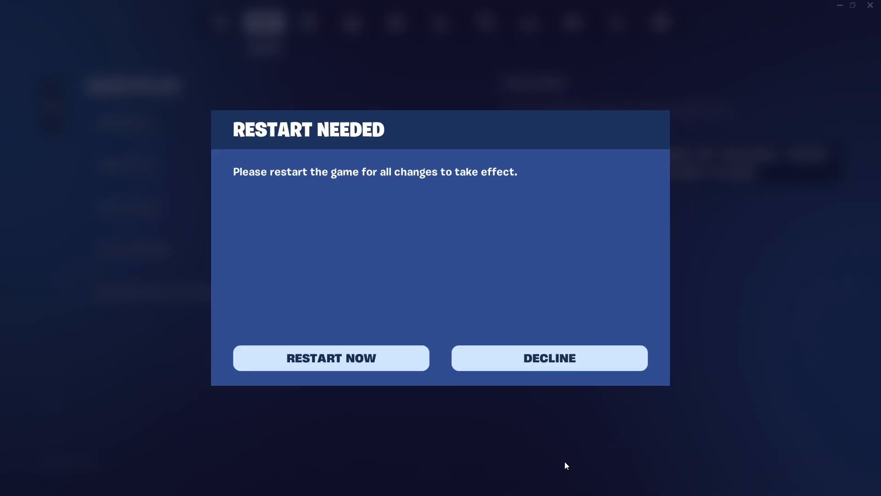
left_click(548, 358)
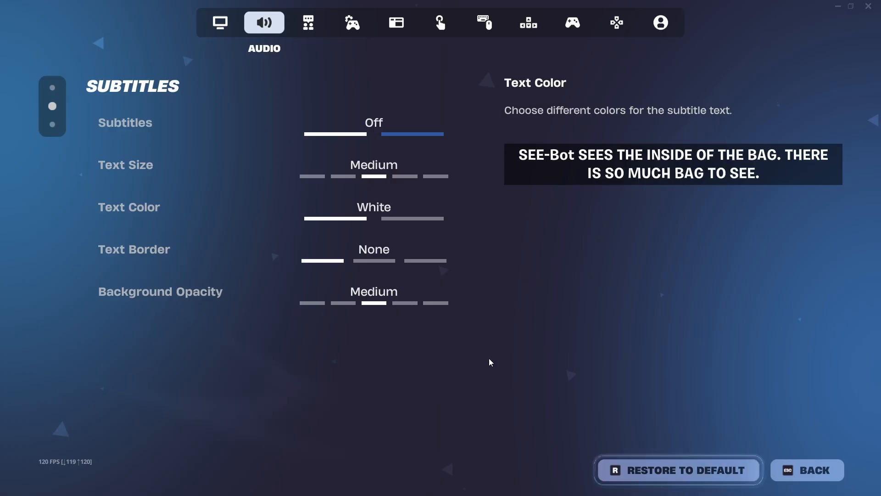
left_click(351, 23)
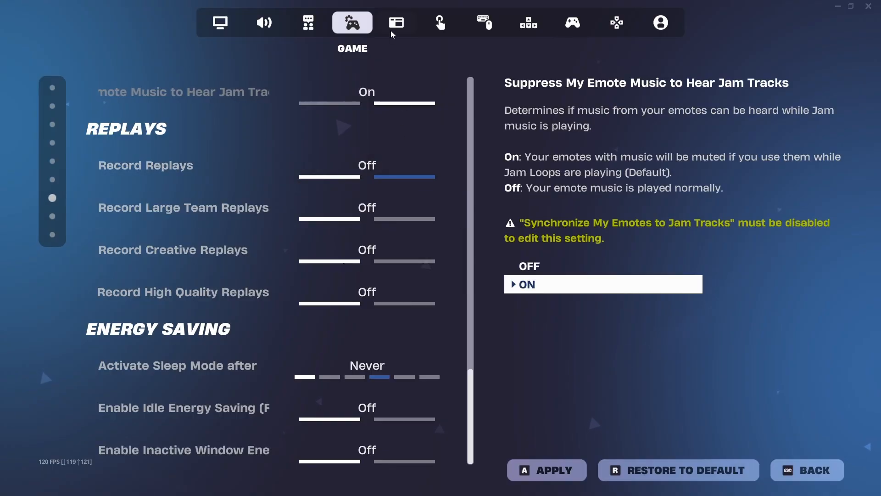
Review the Game UI HUD options, all still on, then go to Account and Privacy
left_click(396, 23)
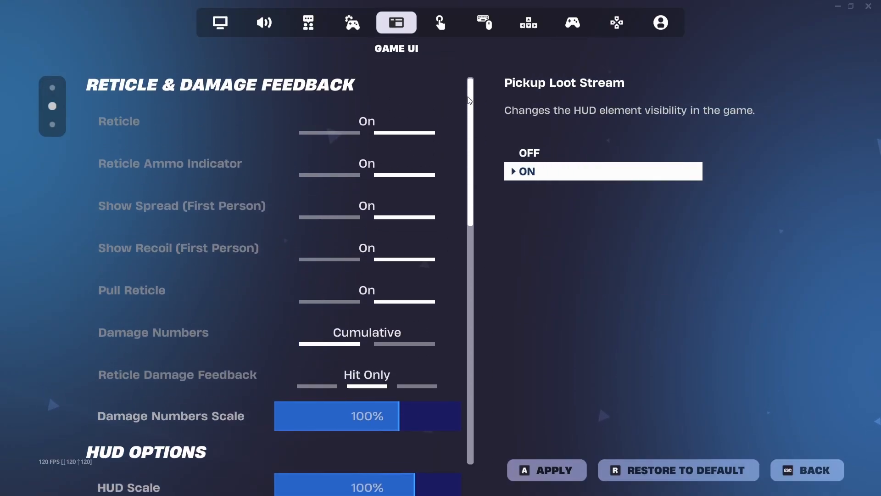
scroll("down", 3)
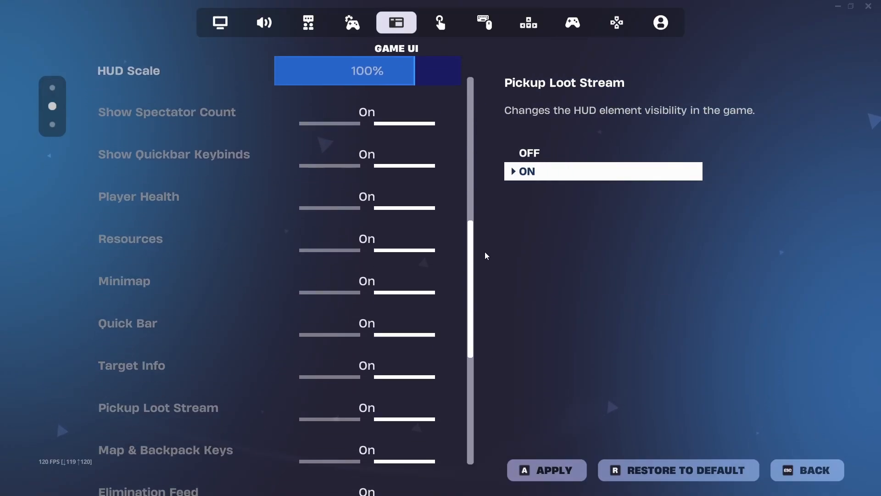
scroll("down", 3)
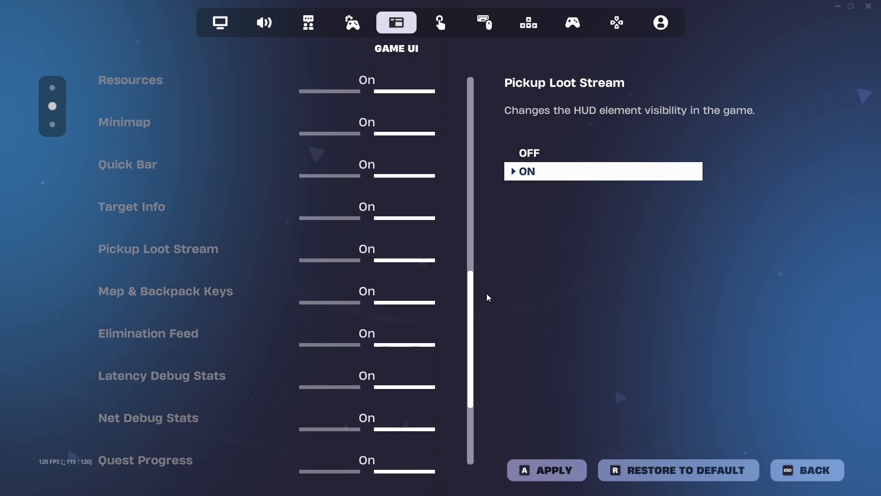
left_click(661, 22)
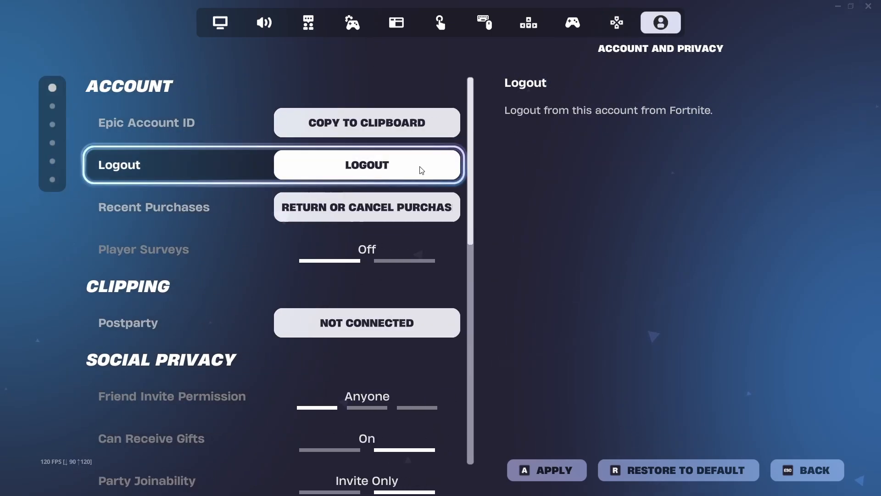
Scroll the Account and Privacy settings, confirming Player Surveys is off
scroll("down", 3)
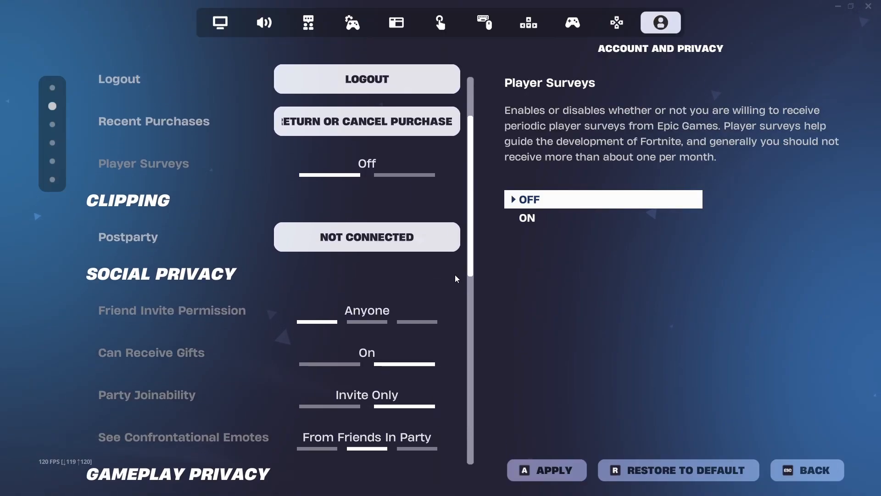
scroll("down", 3)
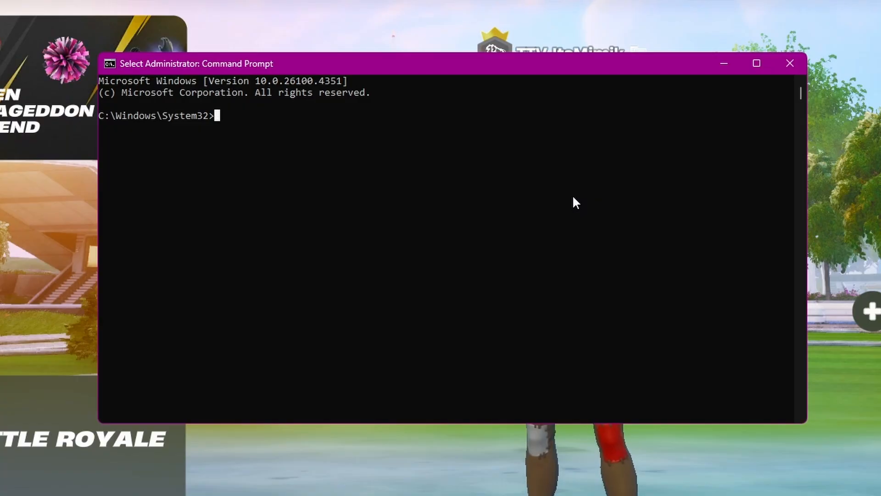
Run DISM /online /cleanup-image /checkhealth, then enter the /restorehealth command
type("DISM /online /cleanup-image /checkhealth")
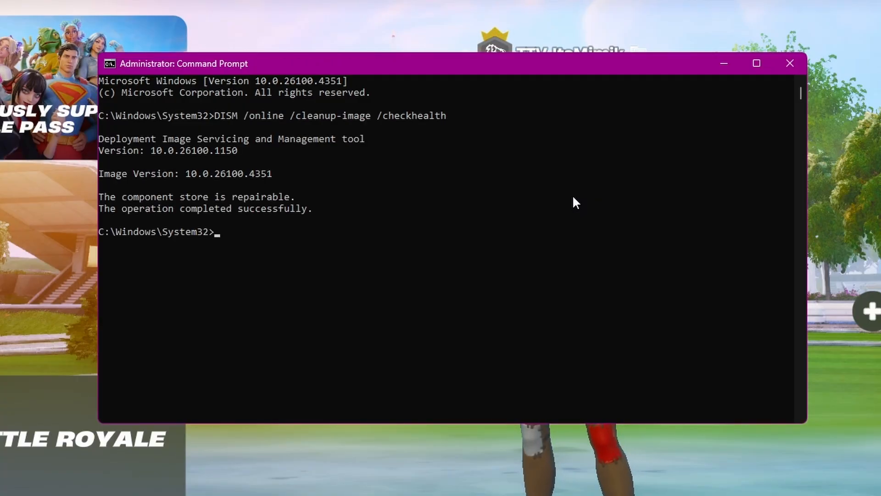
type("DISM /online /cleanup-image /restorehealth")
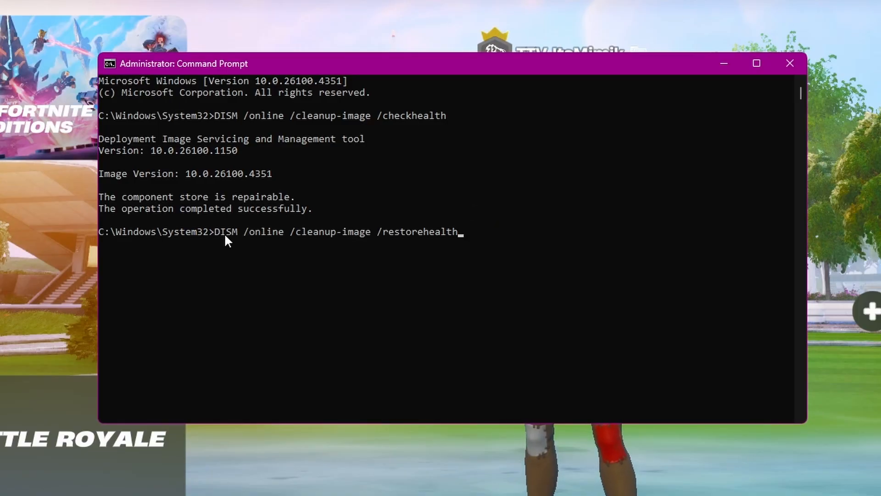